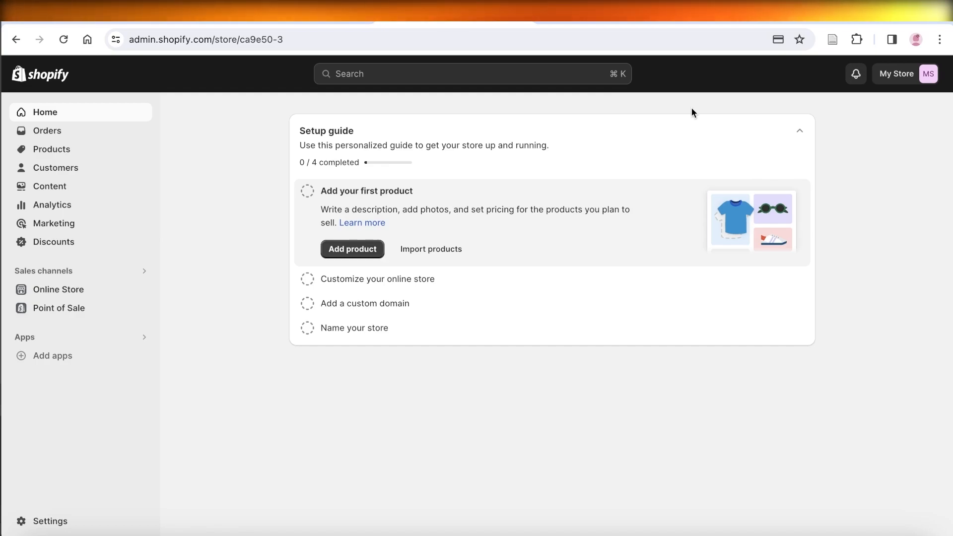
{"action": "mouse_move", "coordinate": [684, 123]}
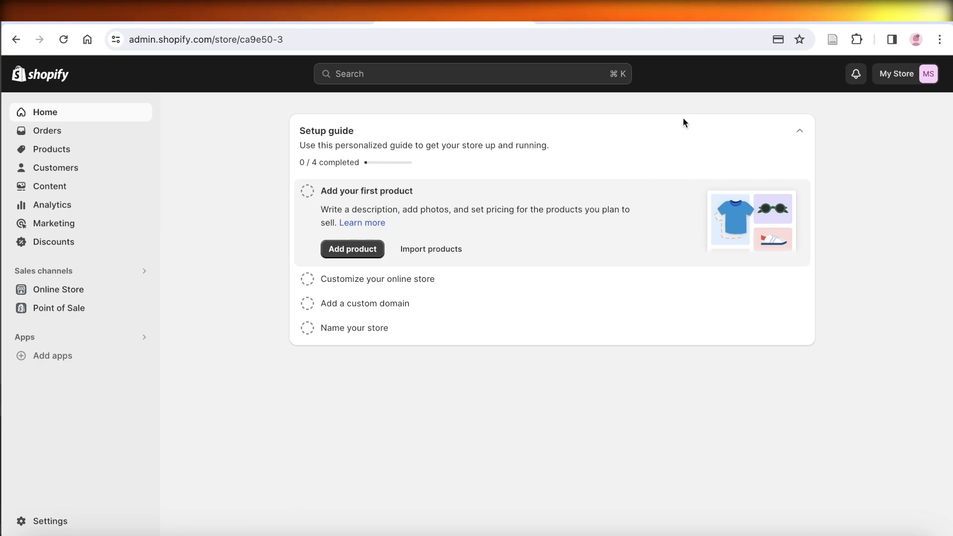
{"action": "mouse_move", "coordinate": [821, 254]}
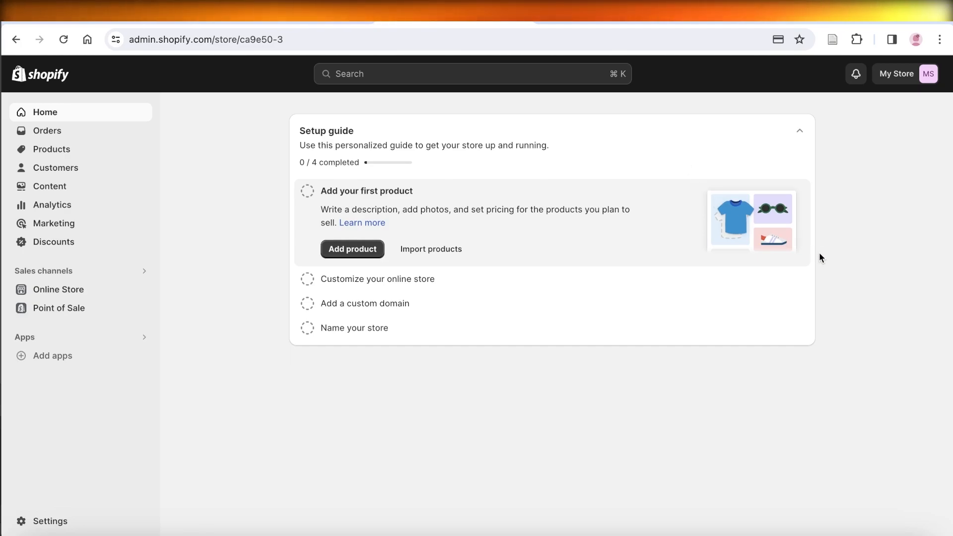
Reach the Plan page via Settings, showing the Basic Shopify subscription and billing.
{"action": "left_click", "coordinate": [49, 521]}
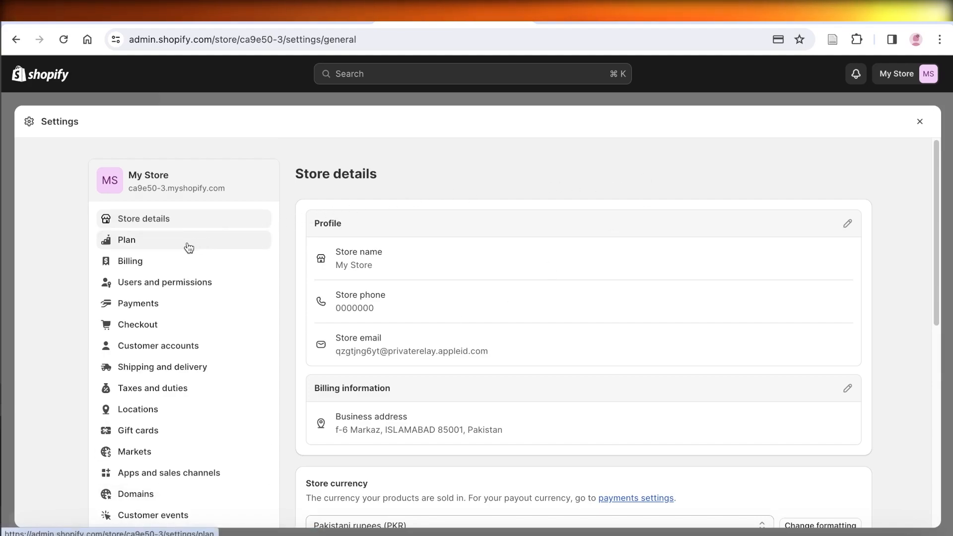
{"action": "left_click", "coordinate": [126, 240]}
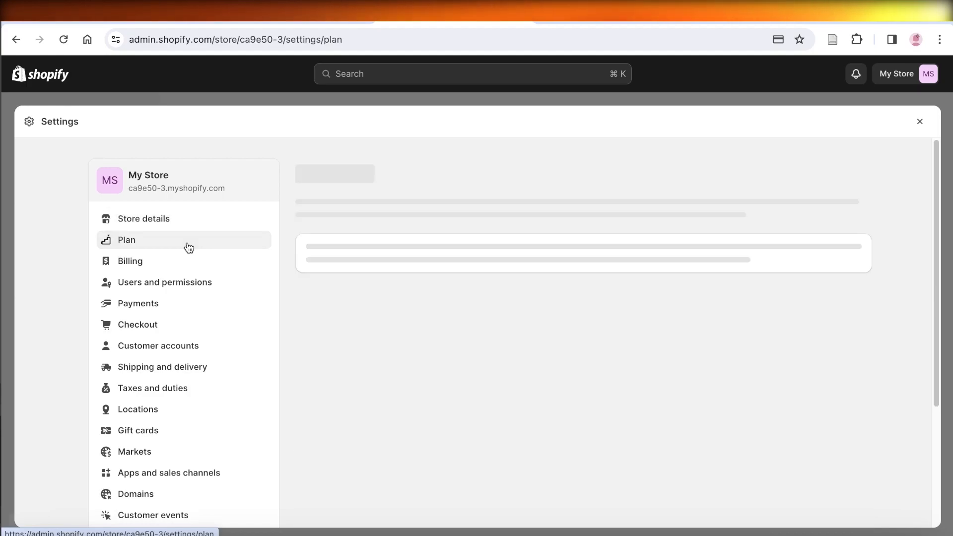
{"action": "left_click", "coordinate": [126, 240]}
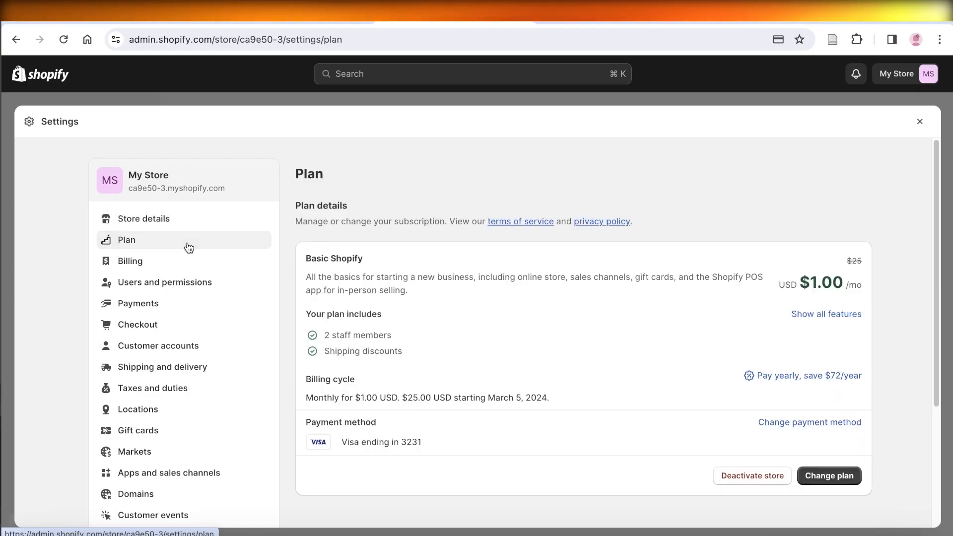
{"action": "mouse_move", "coordinate": [441, 215]}
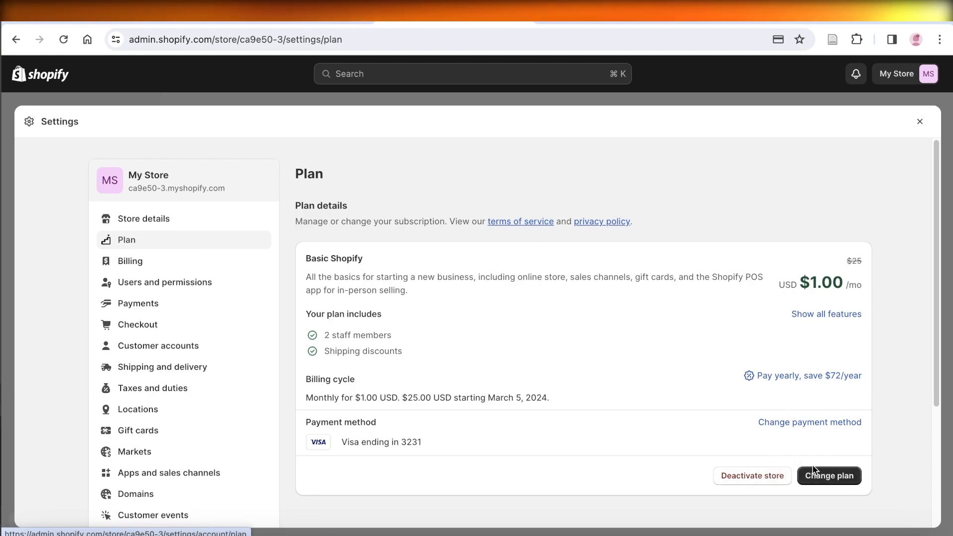
{"action": "left_click", "coordinate": [828, 475]}
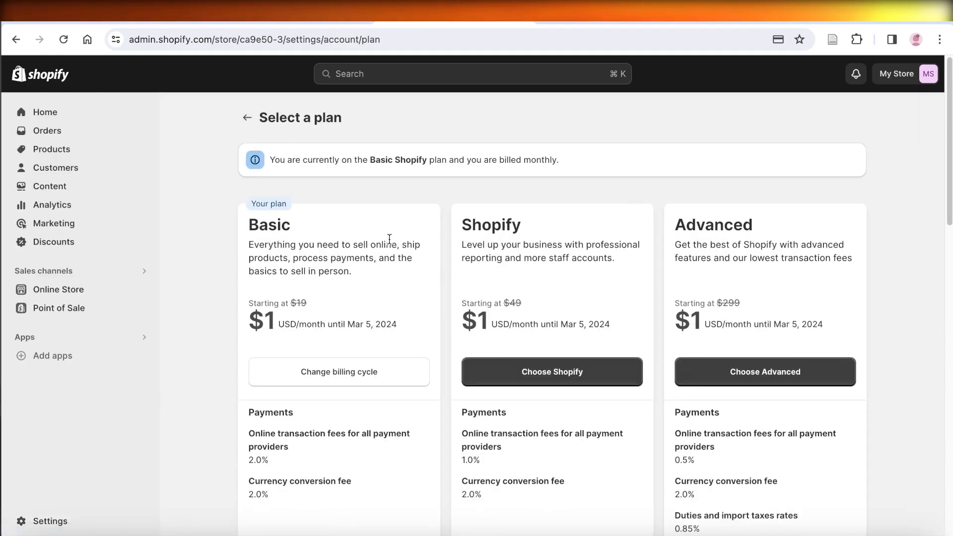
{"action": "scroll", "scroll_direction": "down", "scroll_amount": 3}
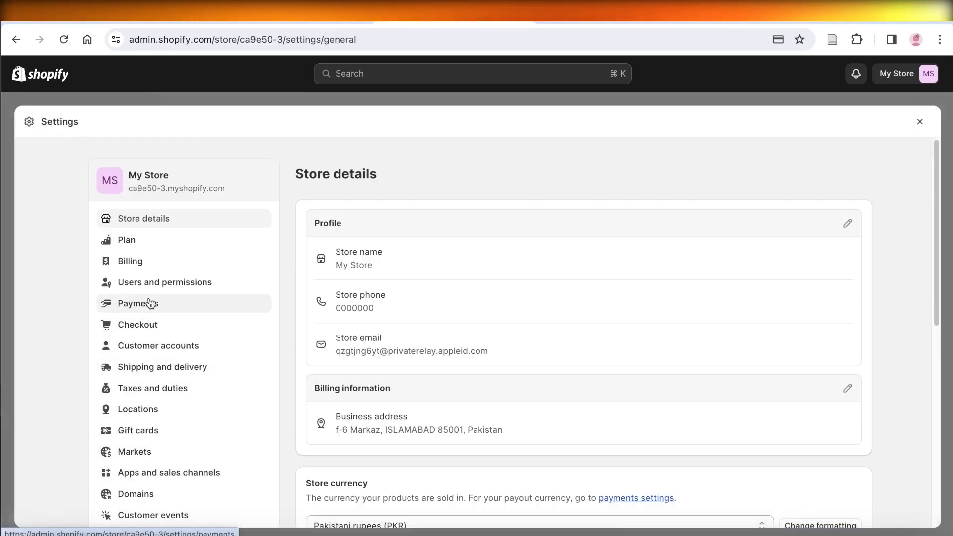
{"action": "left_click", "coordinate": [126, 239]}
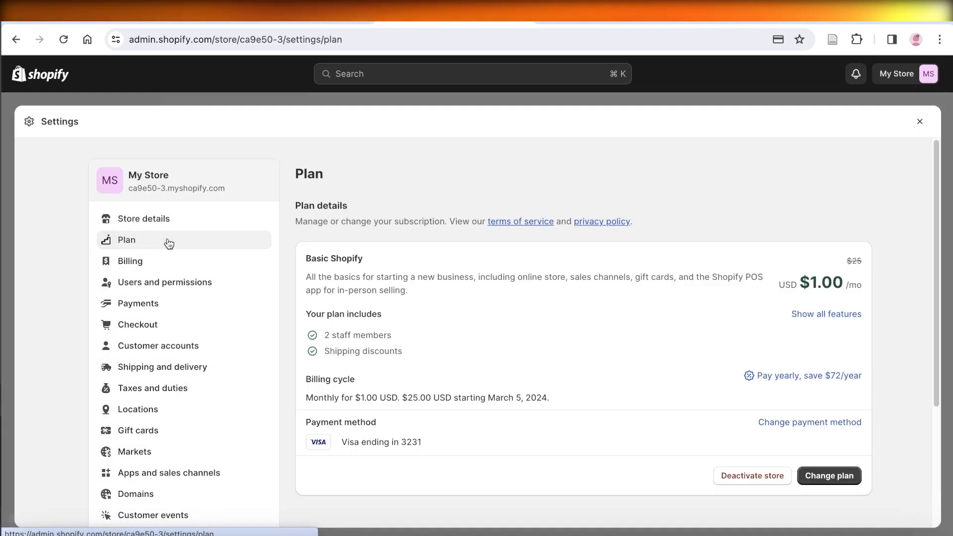